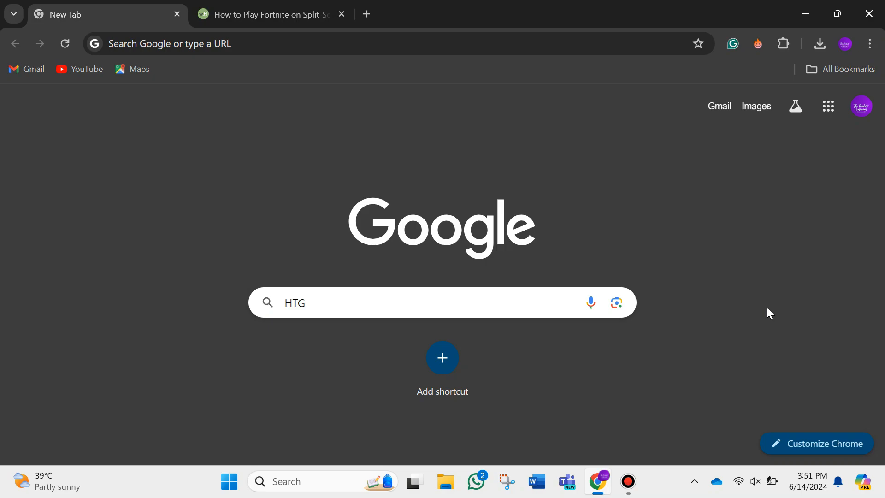
Step: Switch to the 'How to Play Fortnite on Split-Screen' wikiHow article at step 1
left_click(265, 14)
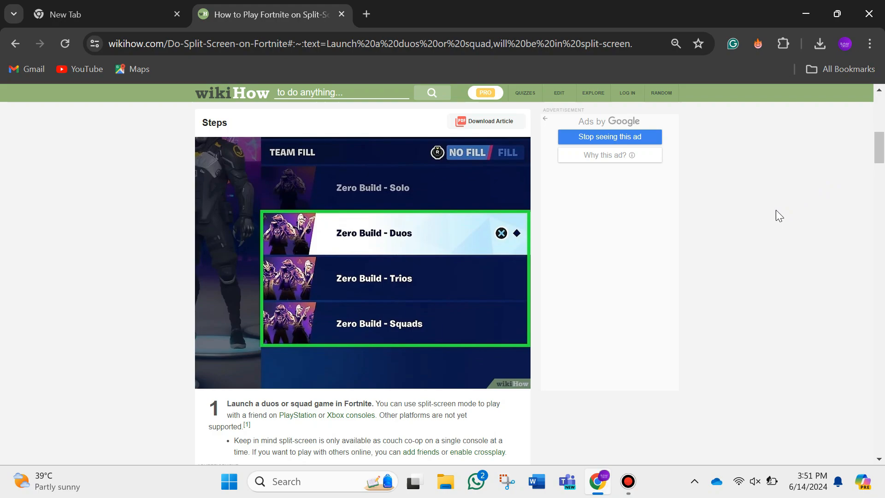
Step: Scroll the article down through step 3, selecting a new user, to step 5 on setting builds
scroll("down", 3)
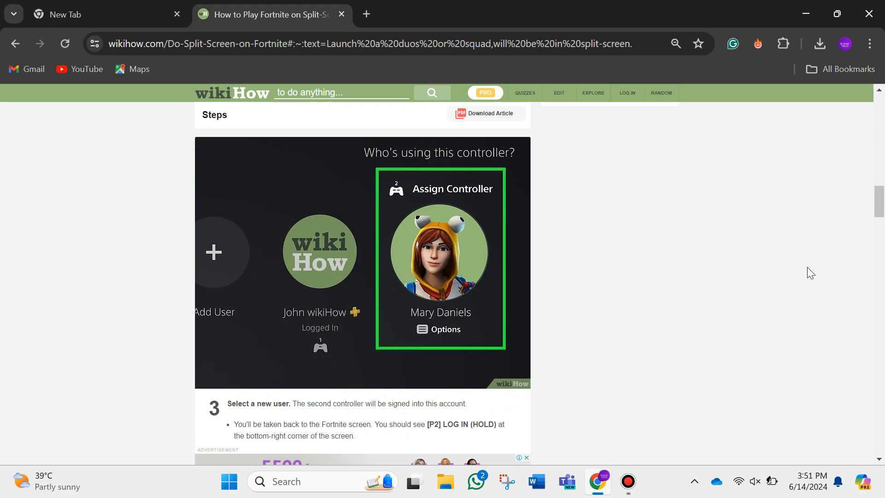
scroll("down", 3)
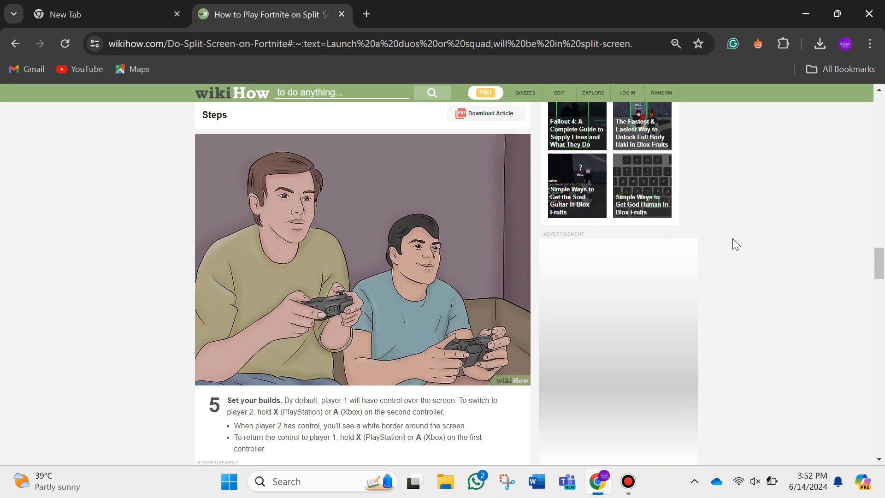
Step: Scroll further down to step 6, selecting Ready to load split-screen co-op
scroll("down", 3)
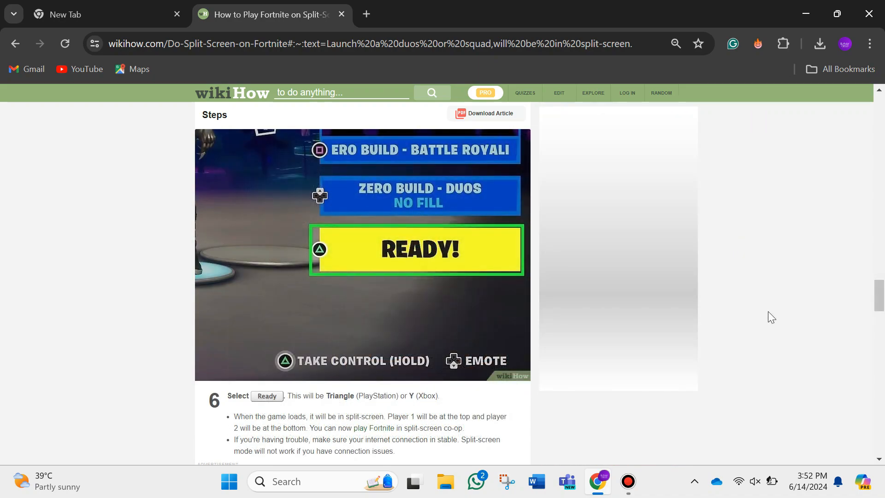